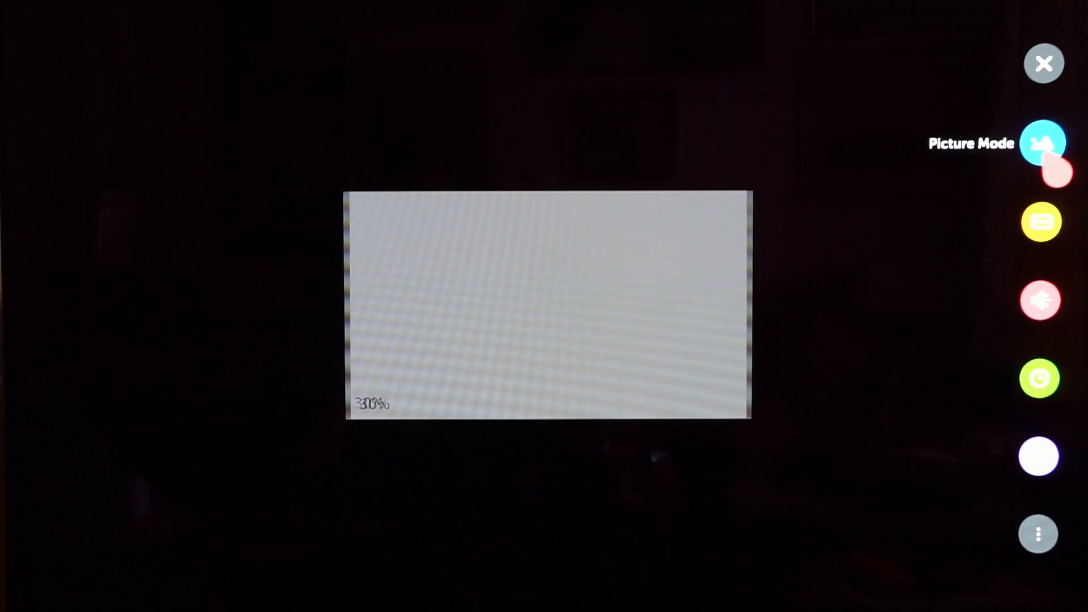
- Reach the 3D Settings page showing 3D on, 3D Mode Cinema and 3D Colour Correction on
{"action": "left_click", "coordinate": [1044, 143]}
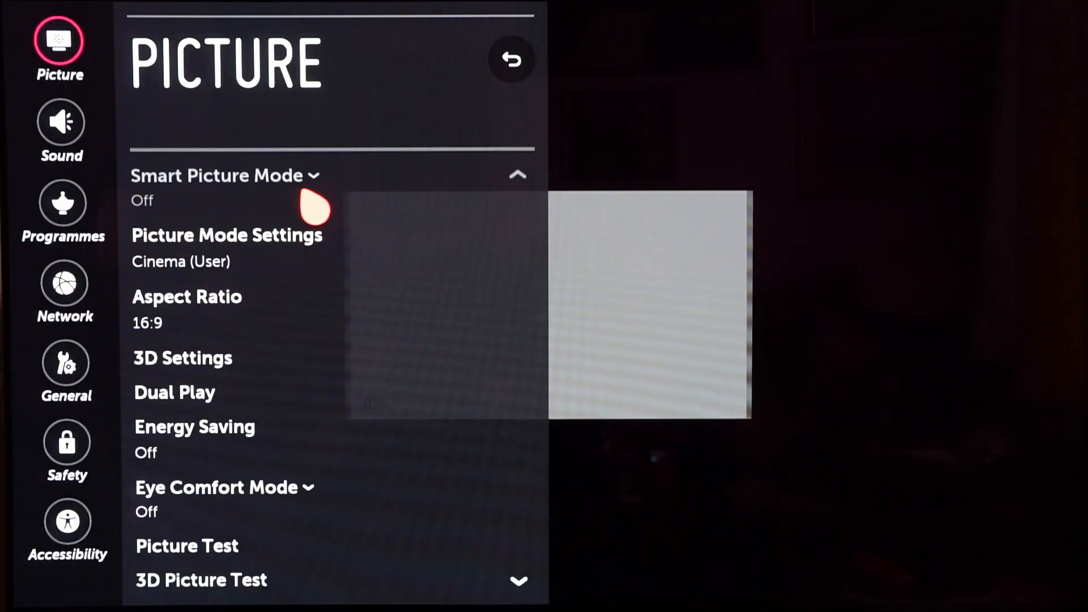
{"action": "mouse_move", "coordinate": [222, 382]}
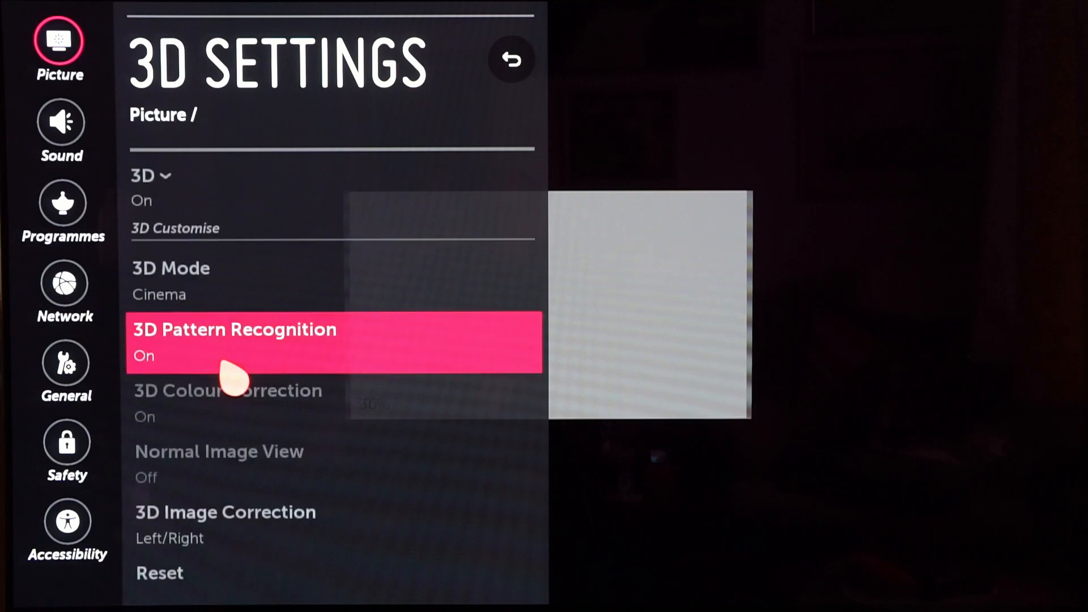
{"action": "key", "text": "up"}
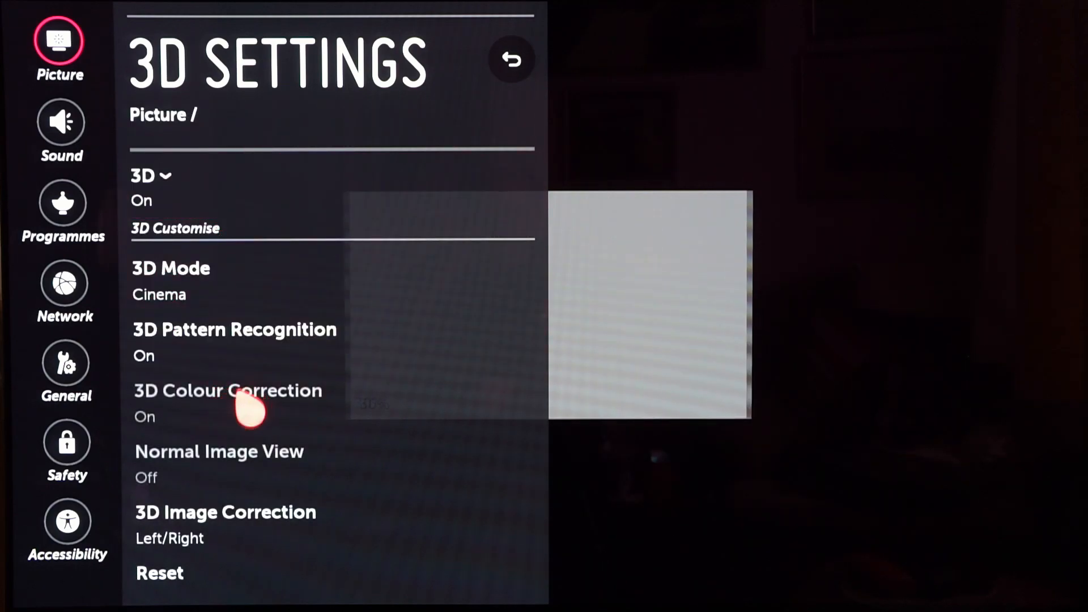
{"action": "mouse_move", "coordinate": [513, 58]}
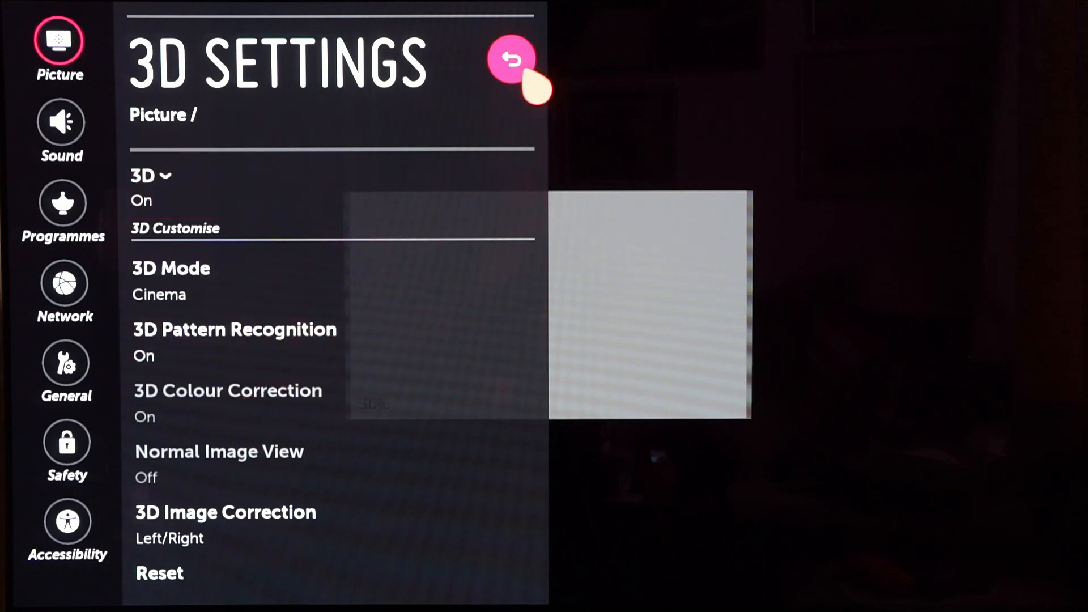
{"action": "mouse_move", "coordinate": [534, 83]}
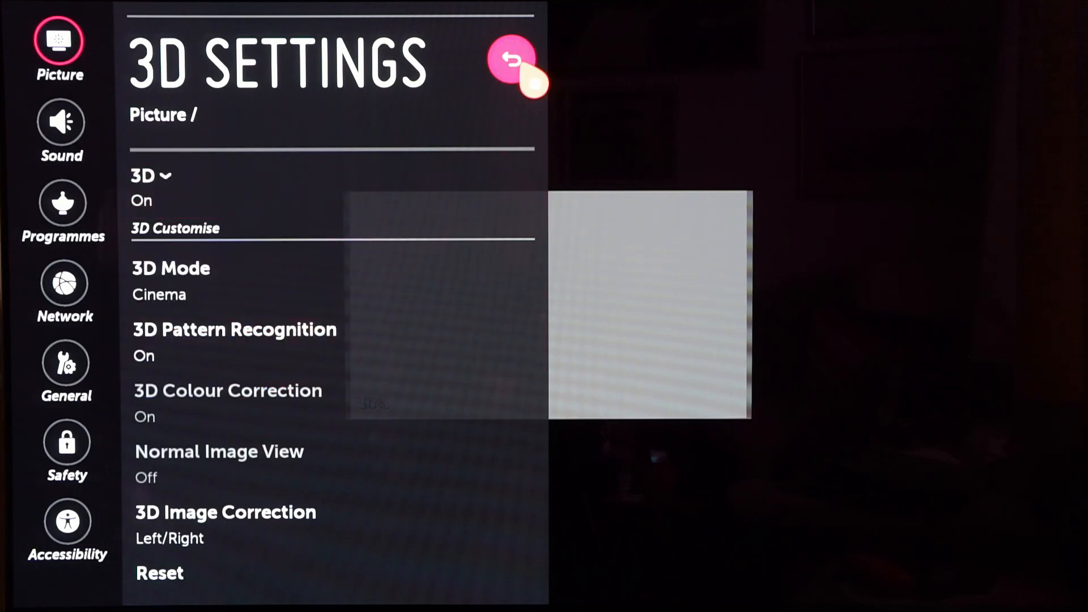
- Return to the picture menu and reach Expert Controls showing Gamma 2.2, Dynamic Contrast off
{"action": "left_click", "coordinate": [512, 59]}
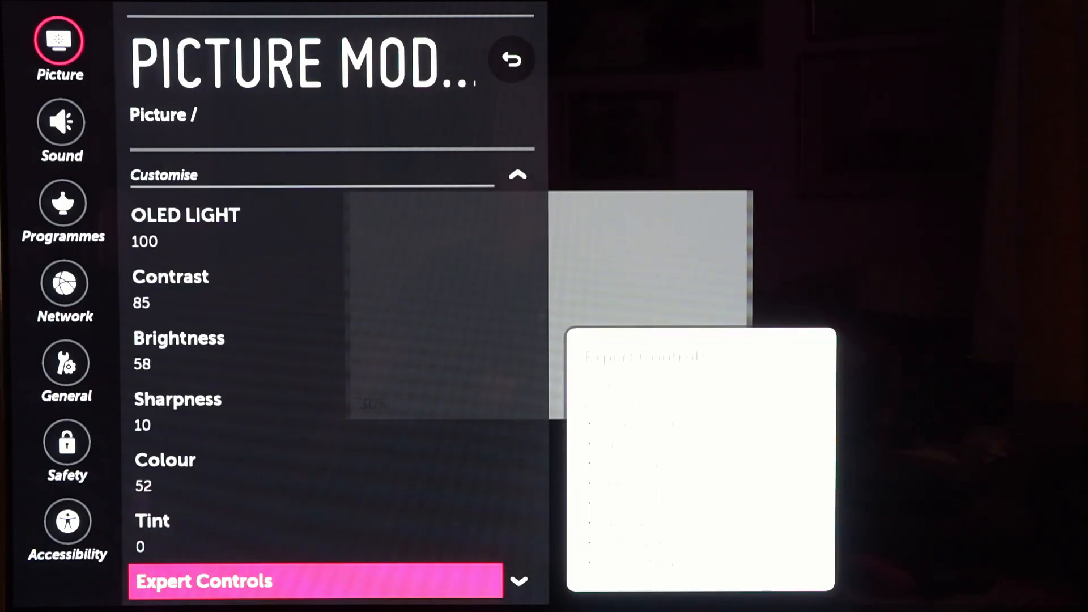
{"action": "left_click", "coordinate": [314, 580]}
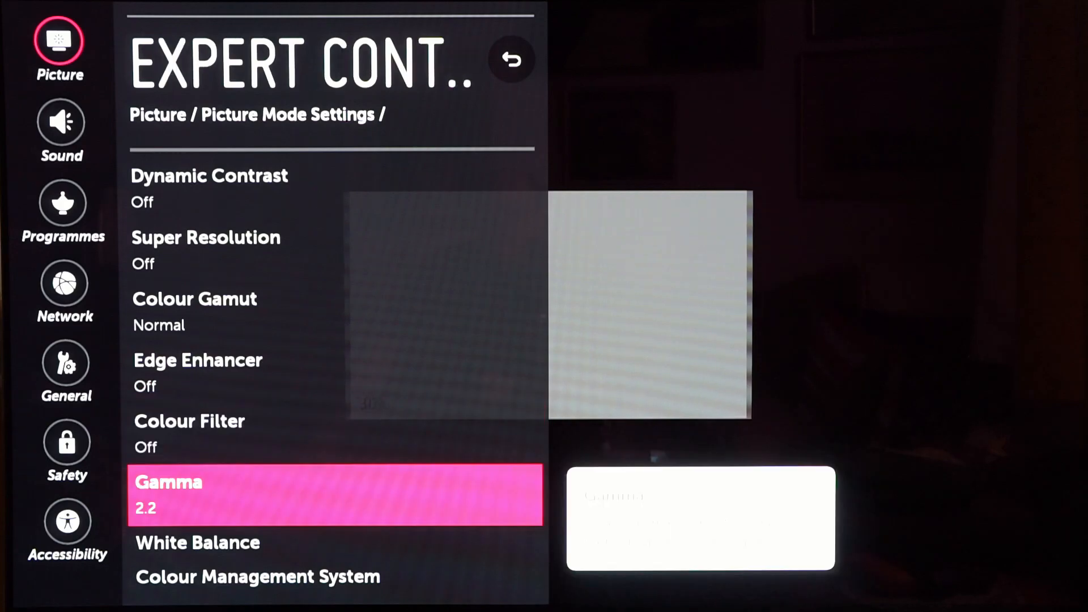
- Review Warm2 white balance: High Red -11, Blue -29; Low Red 22, Green -16, Blue 43
{"action": "key", "text": "Down"}
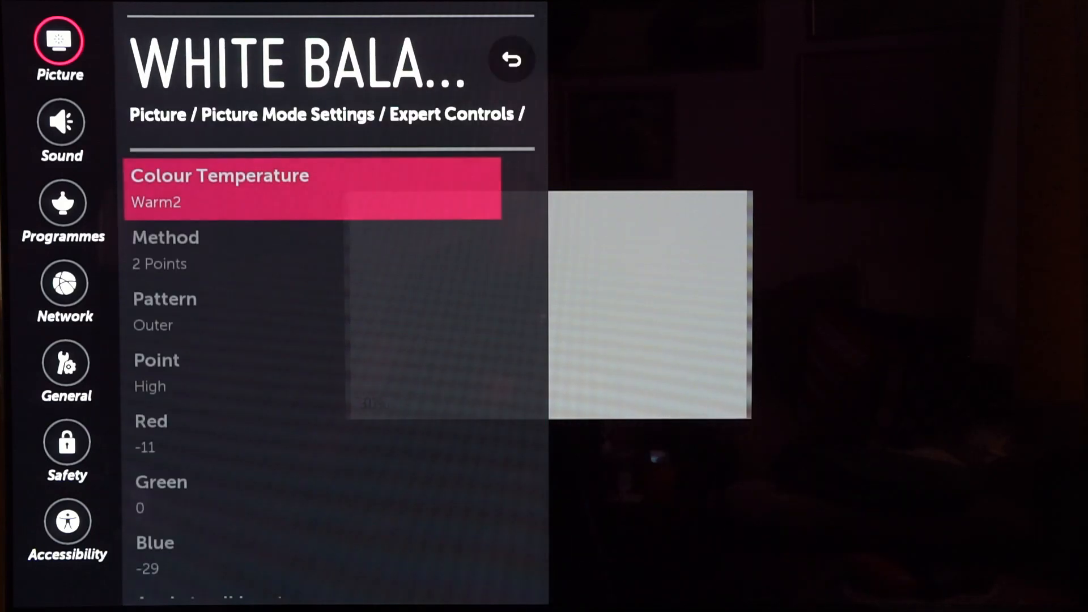
{"action": "left_click", "coordinate": [313, 187]}
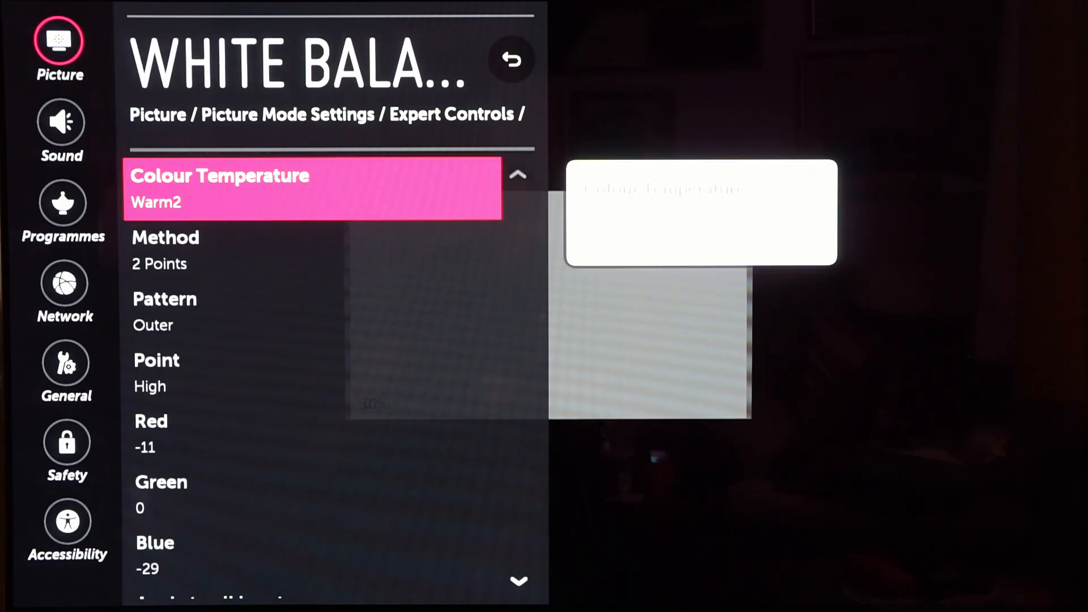
{"action": "key", "text": "down"}
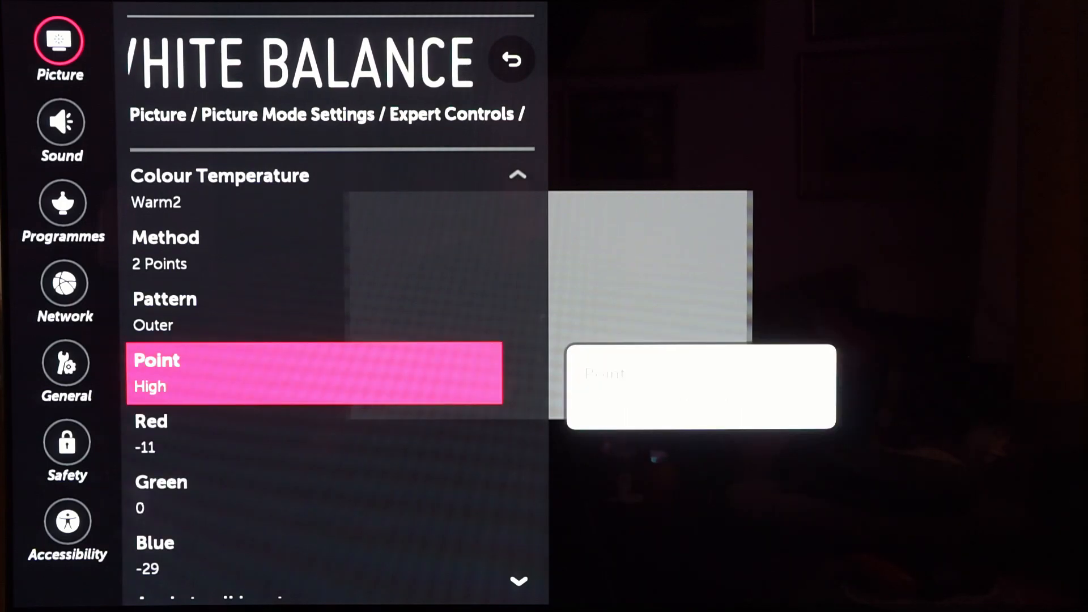
{"action": "left_click", "coordinate": [312, 373]}
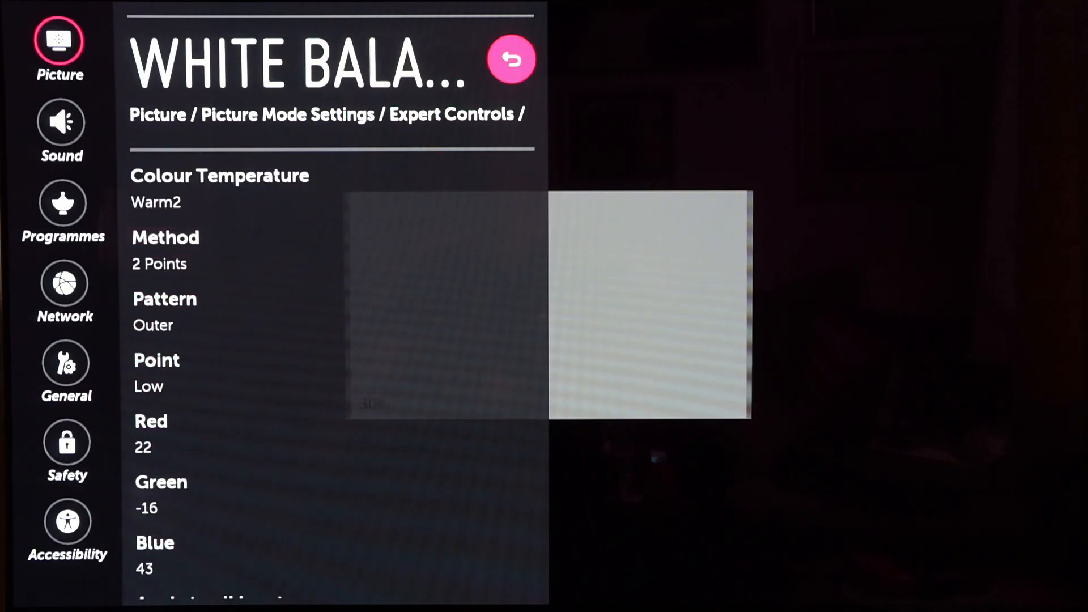
{"action": "left_click", "coordinate": [511, 58]}
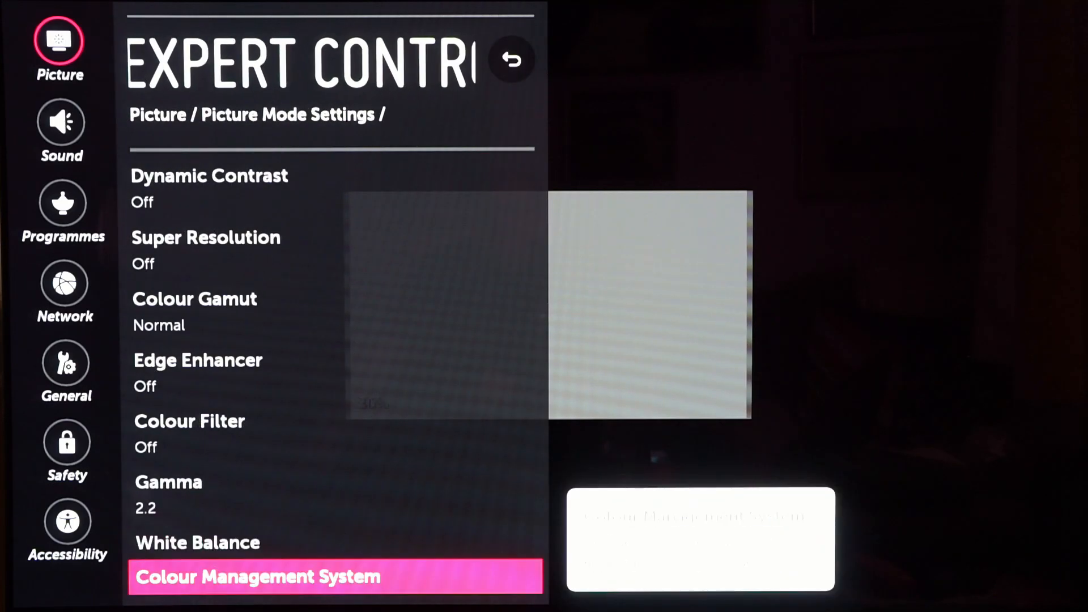
- Review the Colour Management System Blue values: Saturation 0, Tint 0, Luminance 3
{"action": "left_click", "coordinate": [258, 577]}
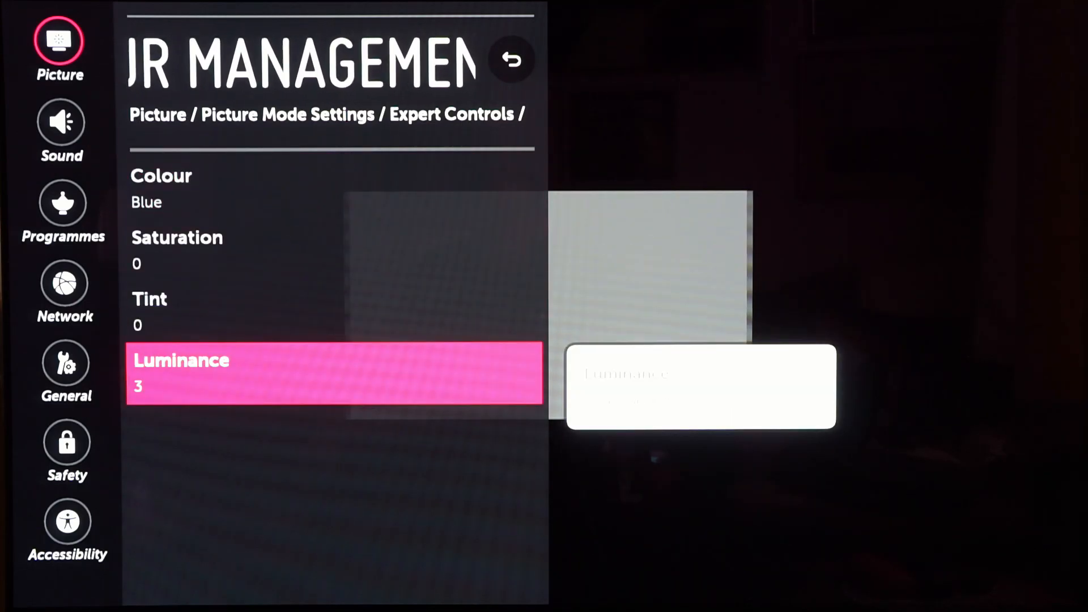
{"action": "left_click", "coordinate": [512, 60]}
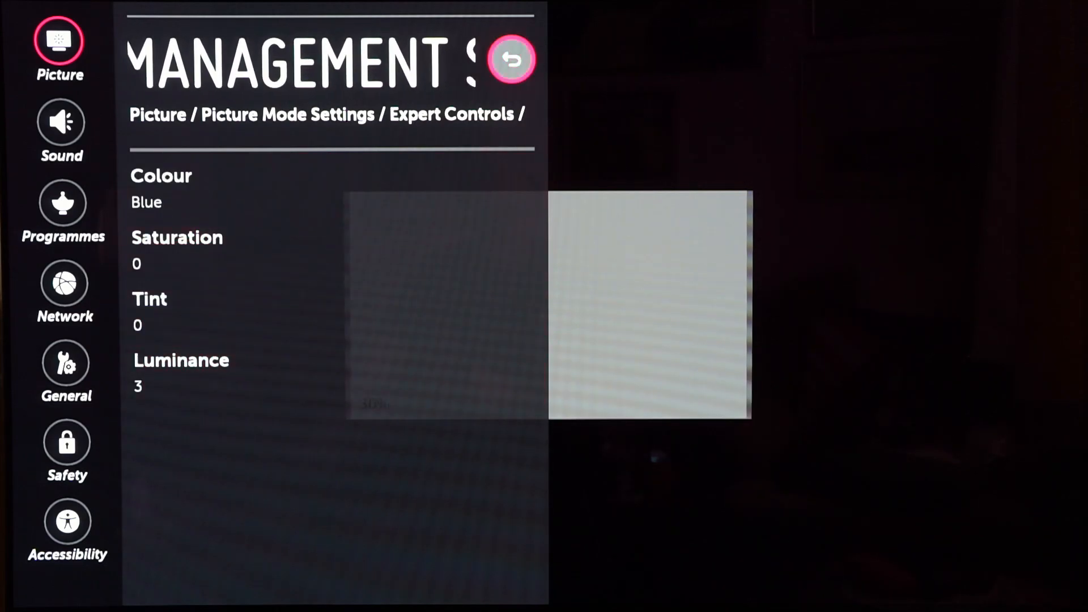
{"action": "left_click", "coordinate": [512, 59]}
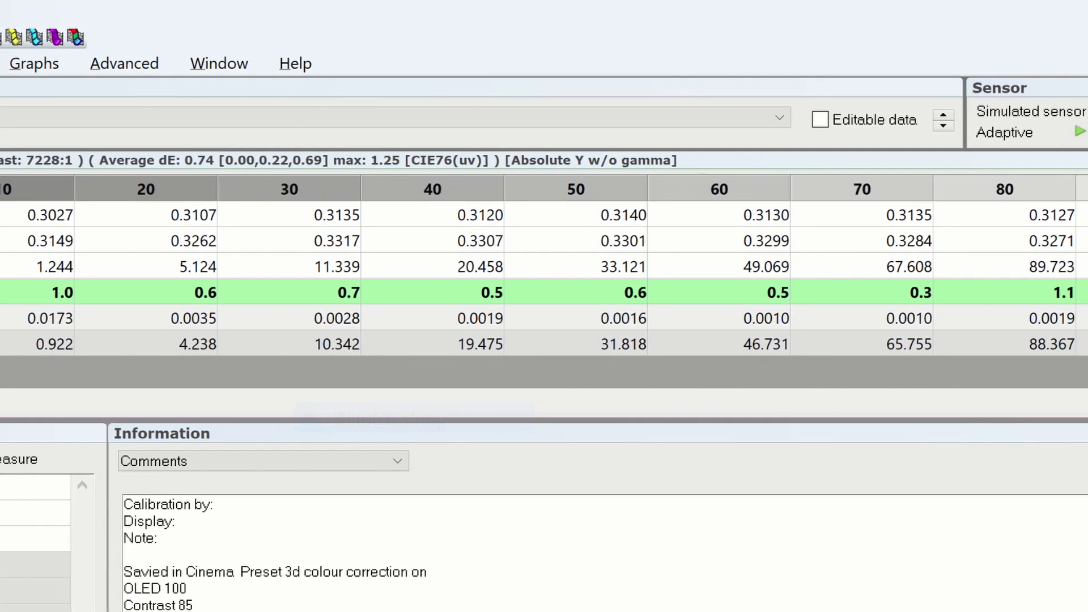
- Review the grayscale table to the 90% step showing dE 0.9 and luminance 116.198
{"action": "scroll", "scroll_direction": "right", "scroll_amount": 3}
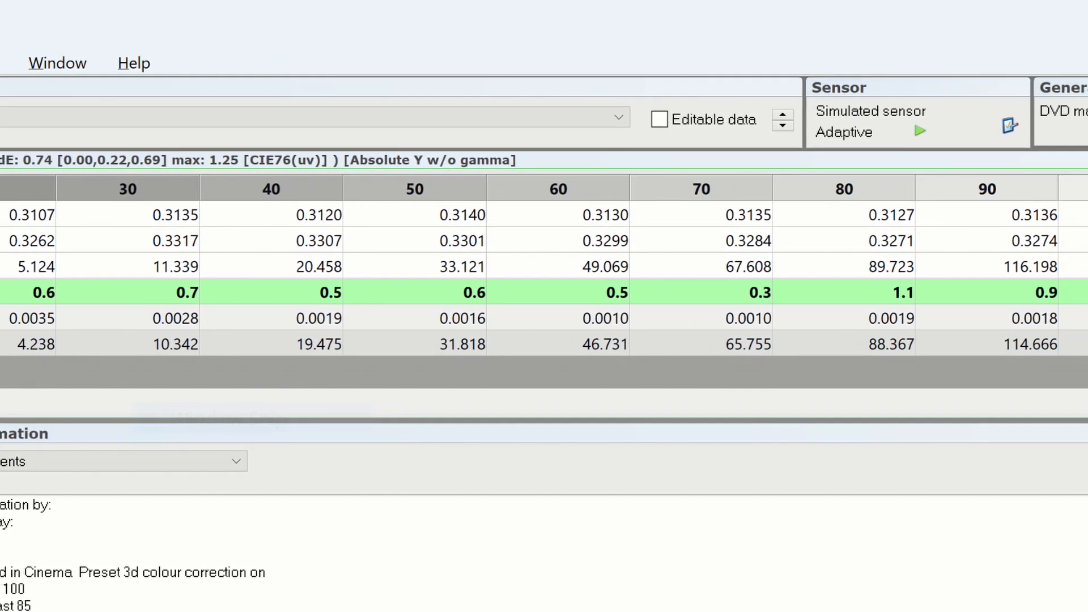